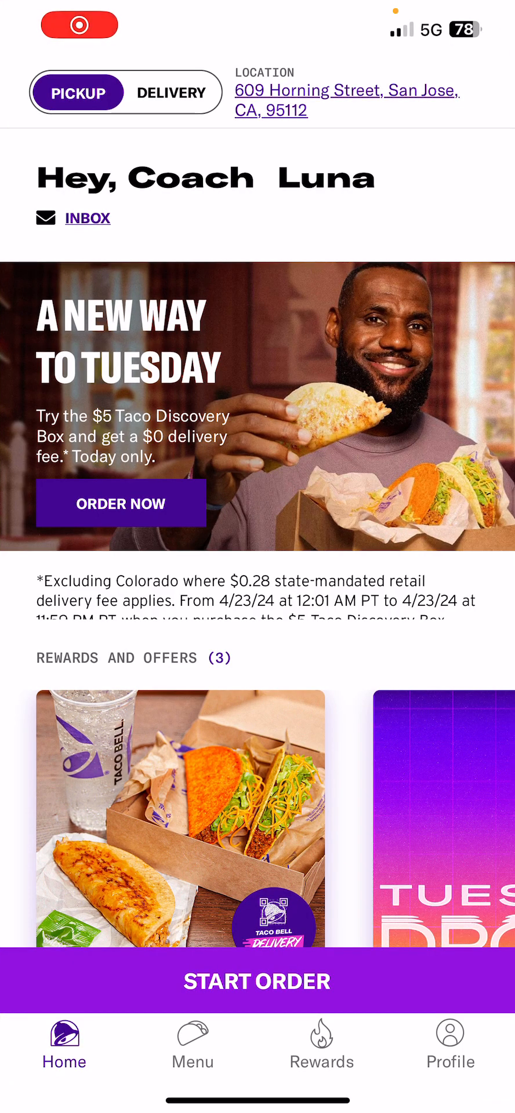
Step: Scroll the Rewards and Offers carousel and open the Tuesday Drops card's Exclusive Drops details
{"action": "scroll", "scroll_direction": "down", "scroll_amount": 3}
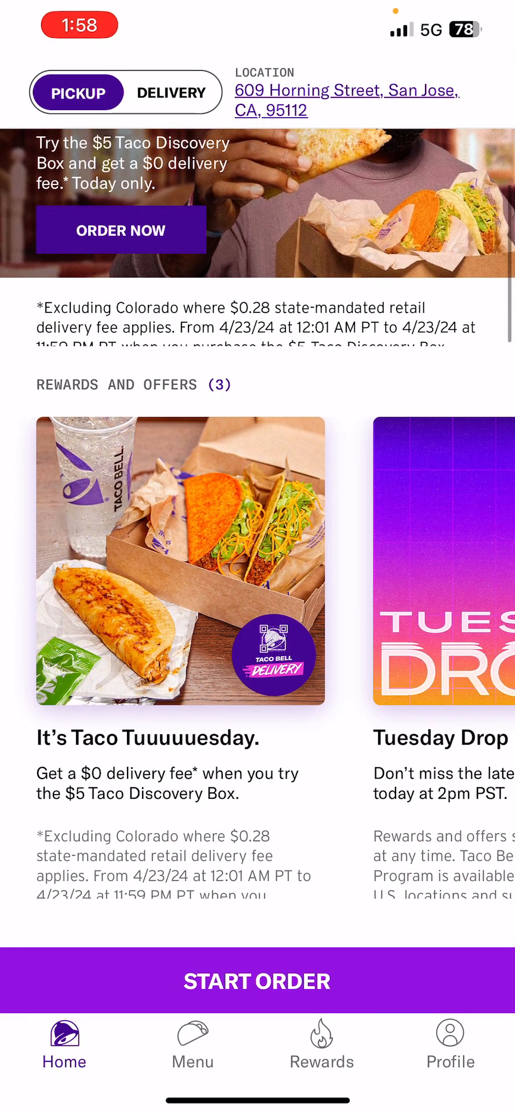
{"action": "scroll", "scroll_direction": "left", "scroll_amount": 3}
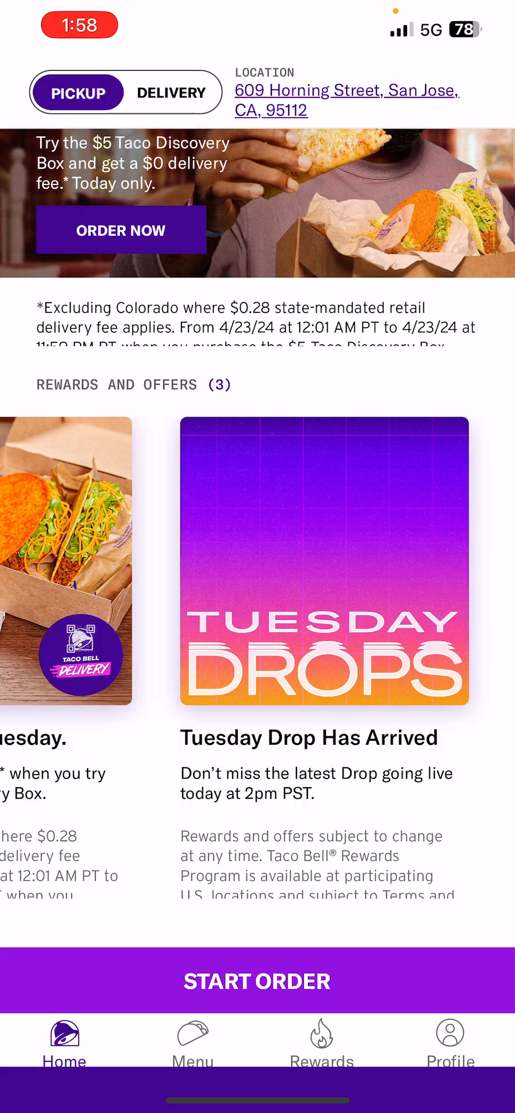
{"action": "left_click", "coordinate": [324, 560]}
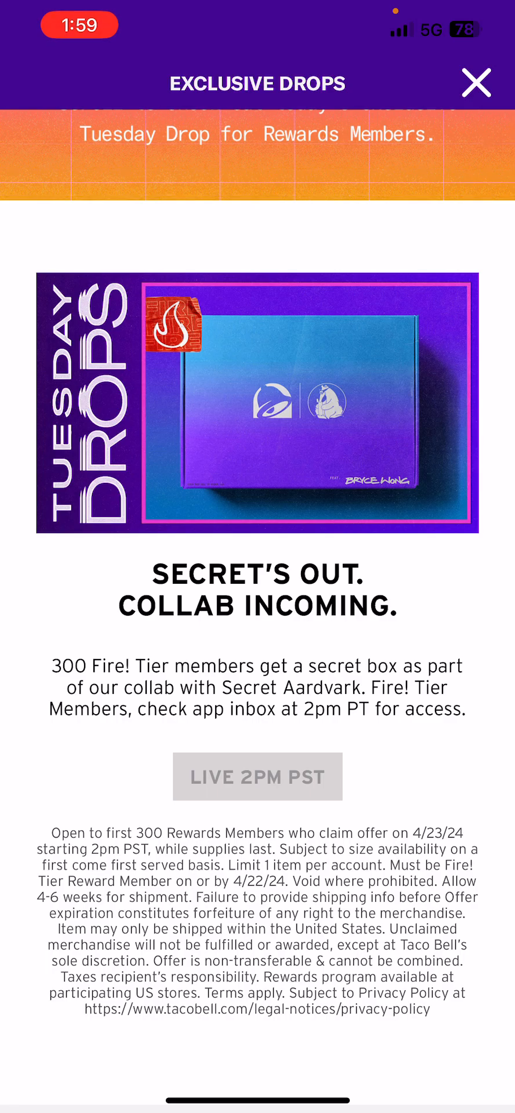
Step: Close the drop details and open the Secret Aardvark drop from the Inbox message
{"action": "left_click", "coordinate": [474, 83]}
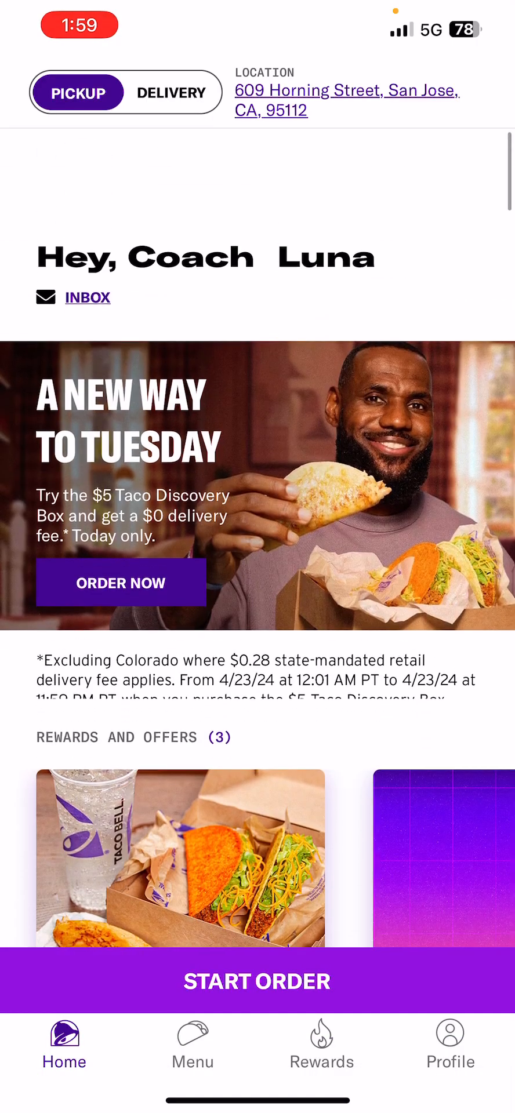
{"action": "scroll", "scroll_direction": "up", "scroll_amount": 3}
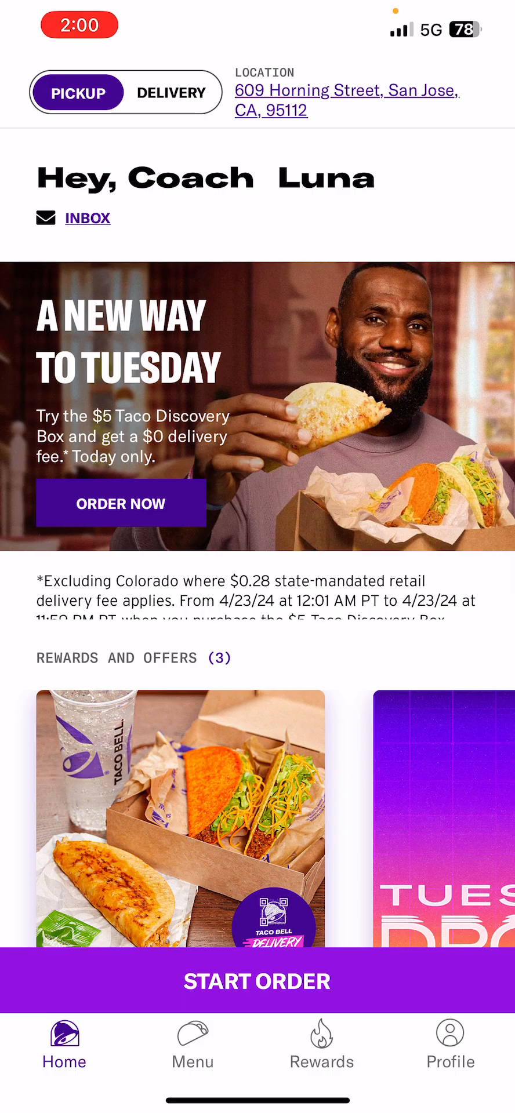
{"action": "left_click", "coordinate": [87, 218]}
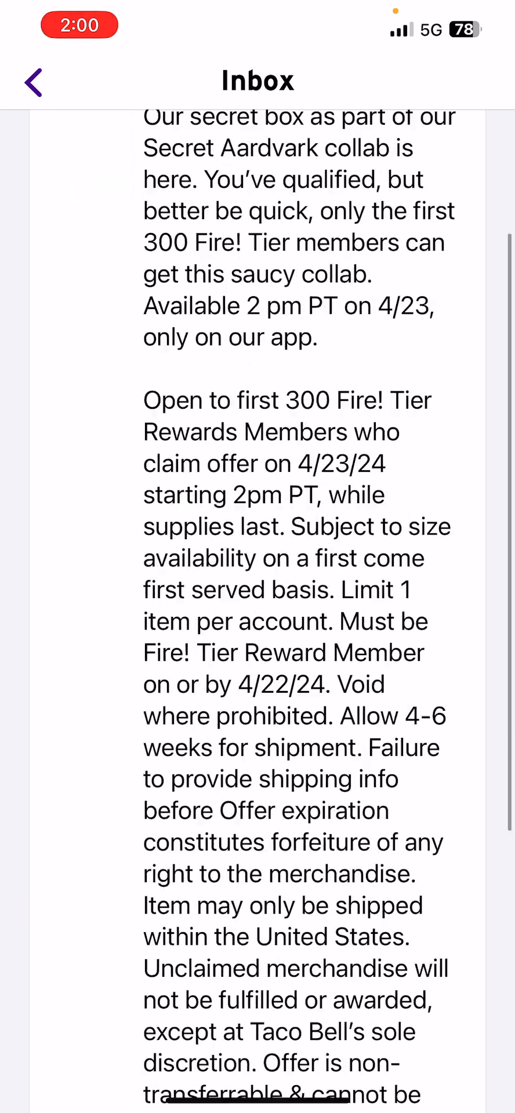
{"action": "scroll", "scroll_direction": "down", "scroll_amount": 3}
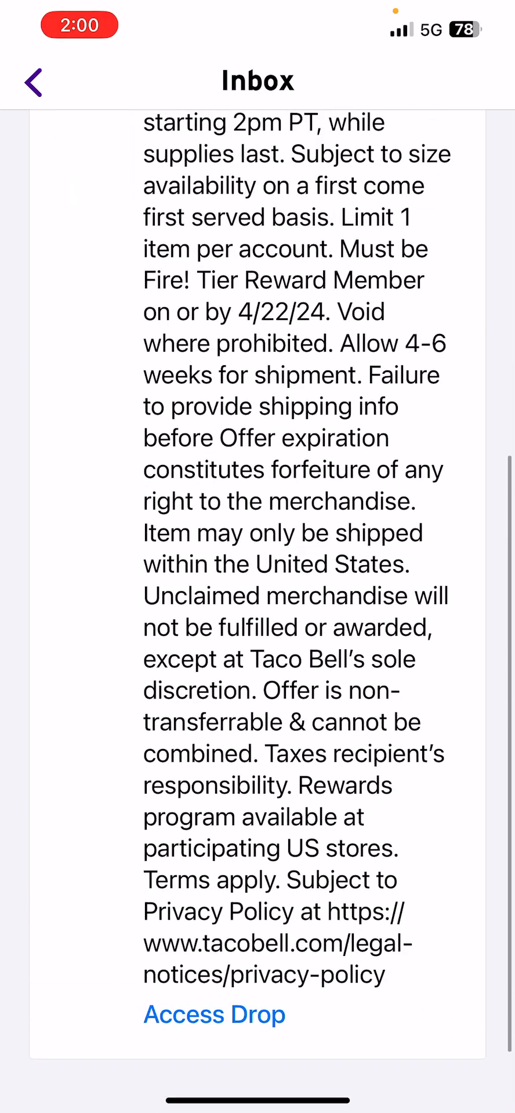
{"action": "left_click", "coordinate": [215, 1013]}
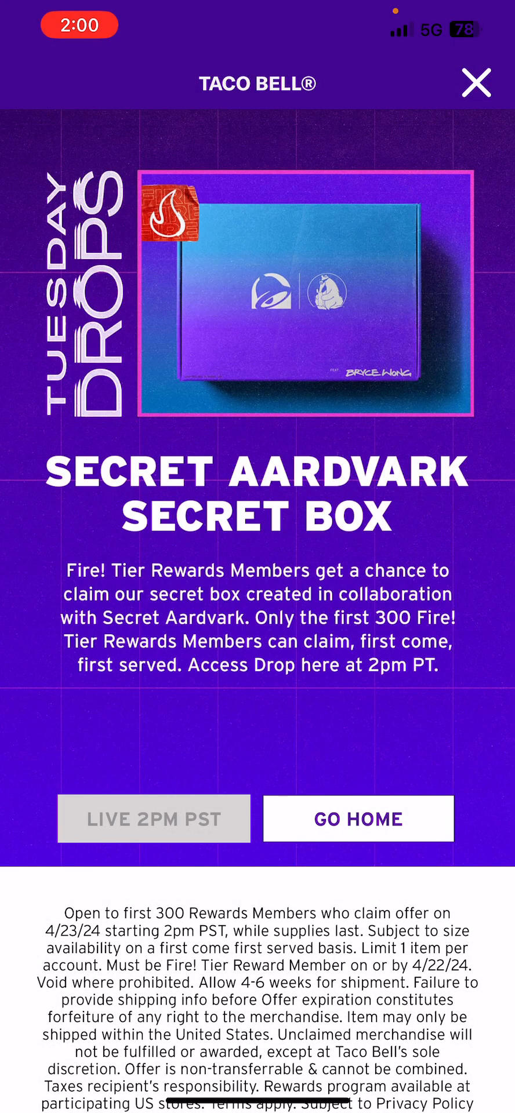
Step: Leave the drop page for Home, revisit the Inbox message, and return Home
{"action": "left_click", "coordinate": [475, 83]}
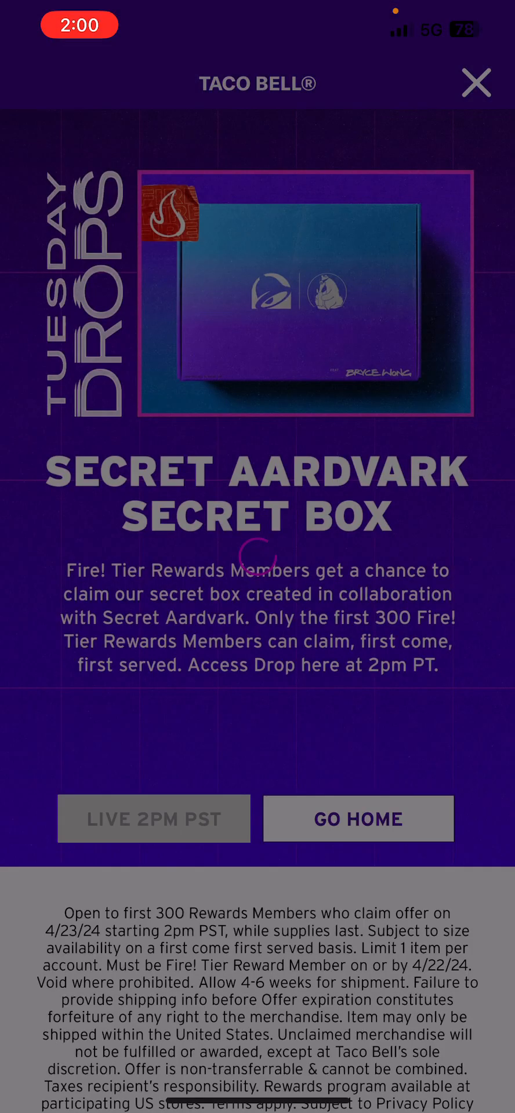
{"action": "left_click", "coordinate": [358, 819]}
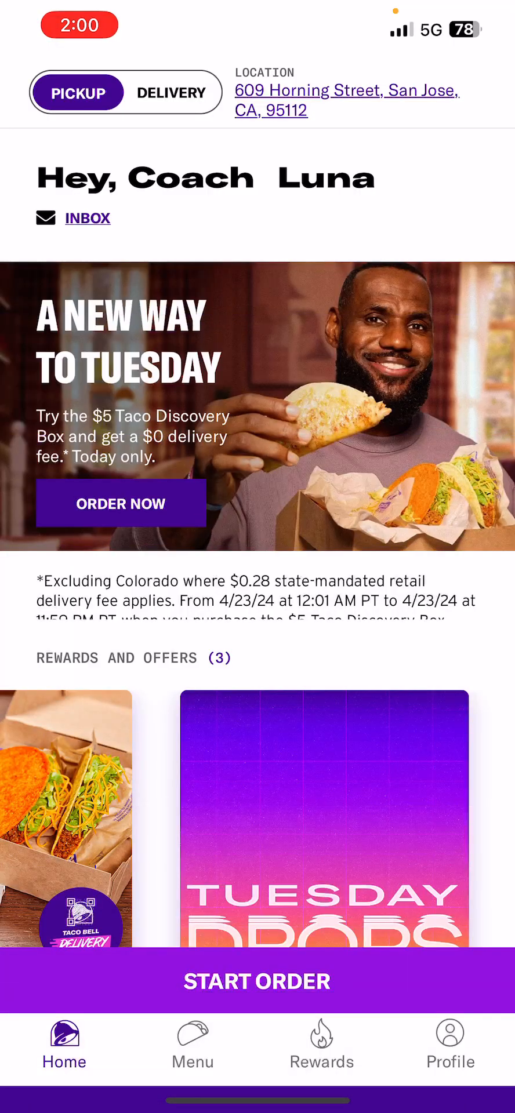
{"action": "left_click", "coordinate": [87, 218]}
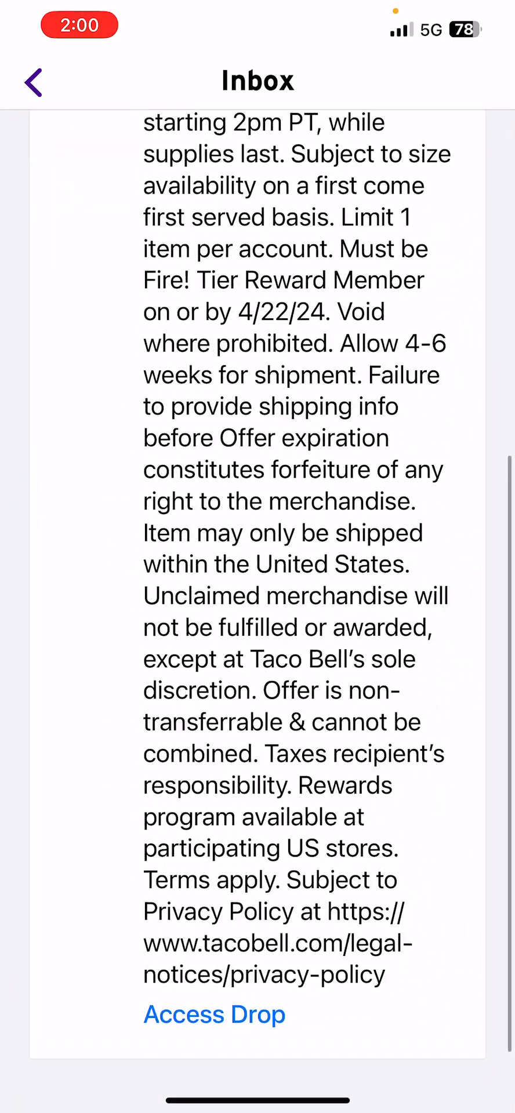
{"action": "left_click", "coordinate": [214, 1015]}
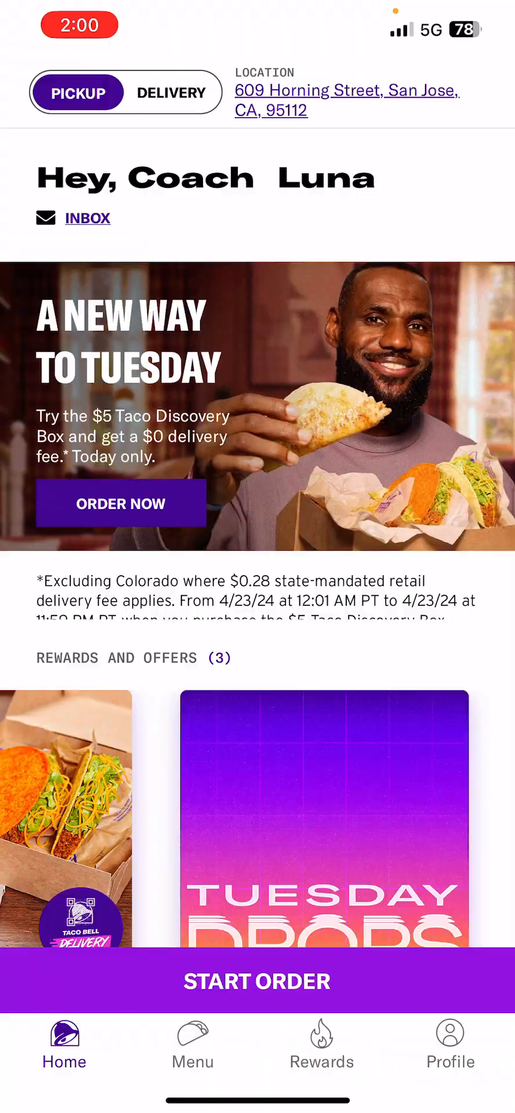
{"action": "left_click", "coordinate": [86, 218]}
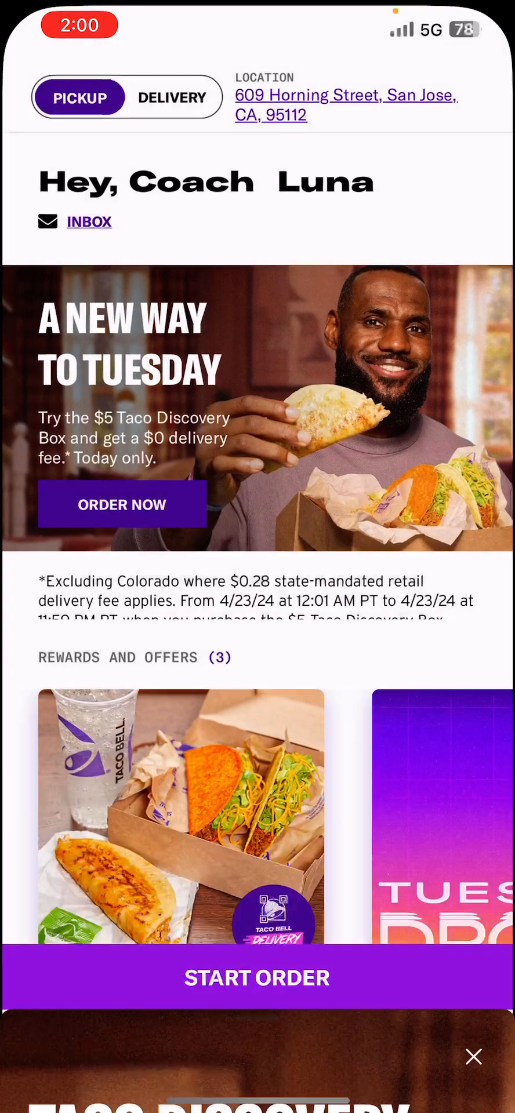
Step: Open the drop's tacobelltacoshop.com page, return to it from the app switcher, and dismiss the error
{"action": "left_click", "coordinate": [88, 222]}
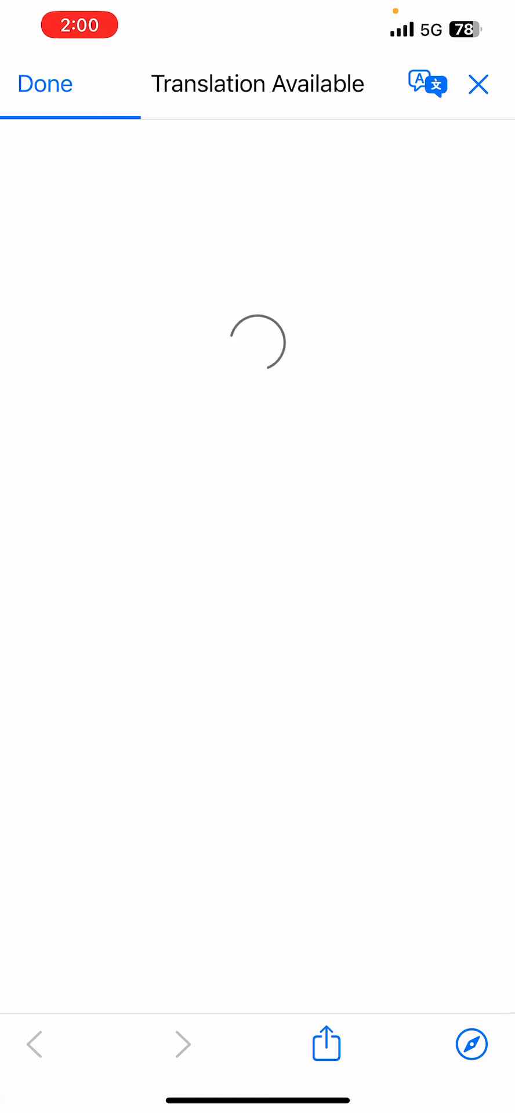
{"action": "left_click", "coordinate": [478, 83]}
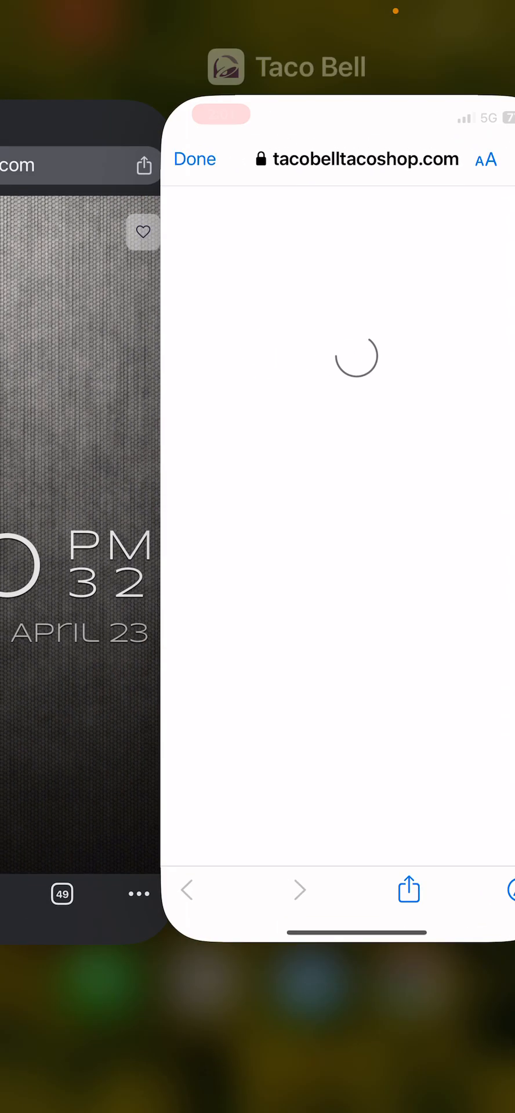
{"action": "left_click", "coordinate": [195, 158]}
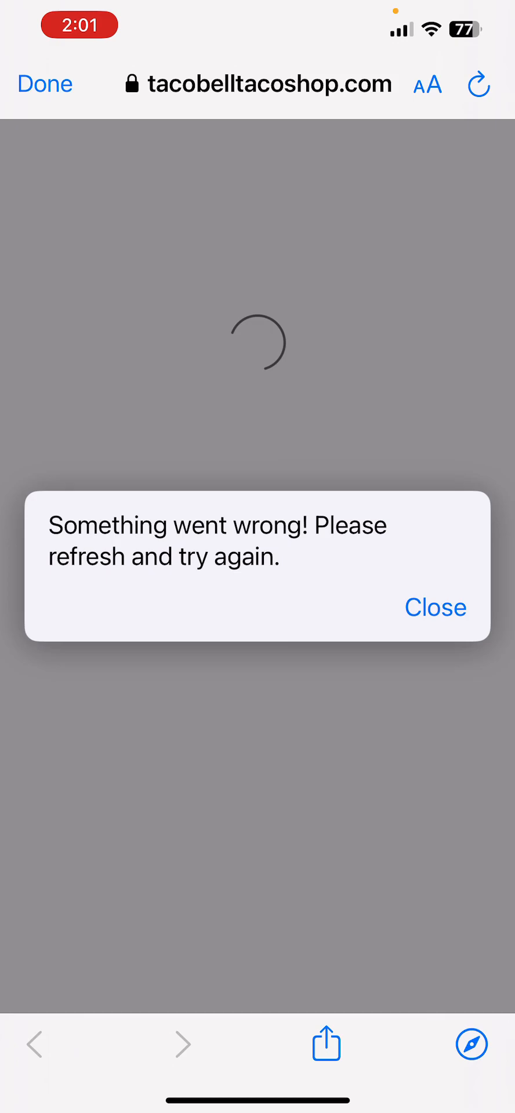
{"action": "left_click", "coordinate": [435, 607]}
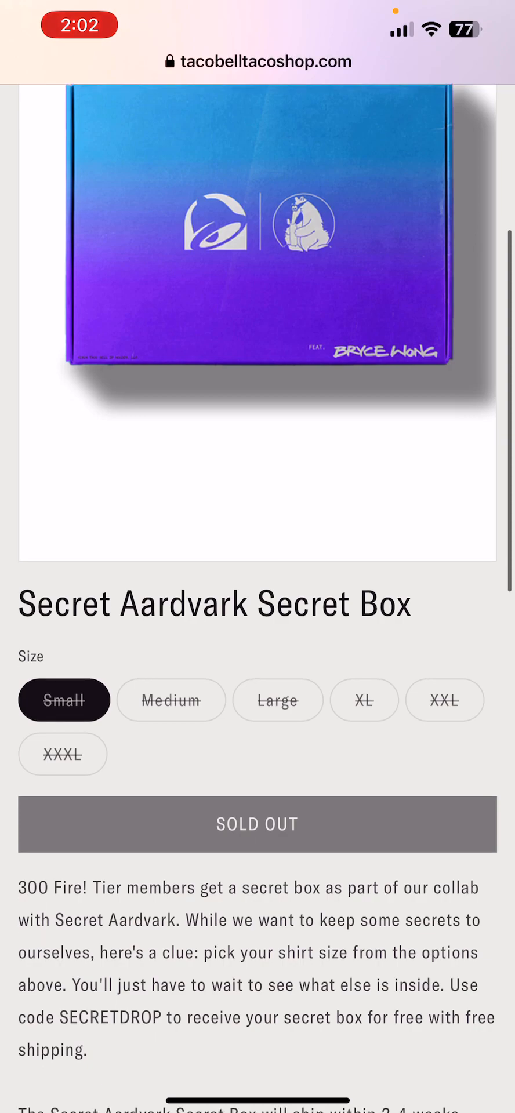
Step: Select the XXXL size, confirm it's sold out, and scroll to the 3-4 week shipping note
{"action": "left_click", "coordinate": [62, 754]}
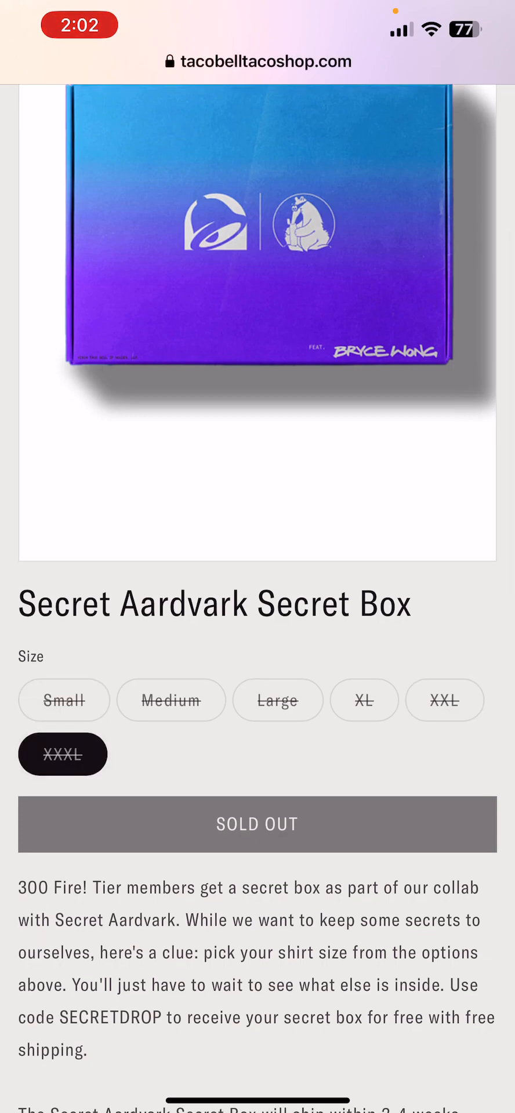
{"action": "scroll", "scroll_direction": "down", "scroll_amount": 3}
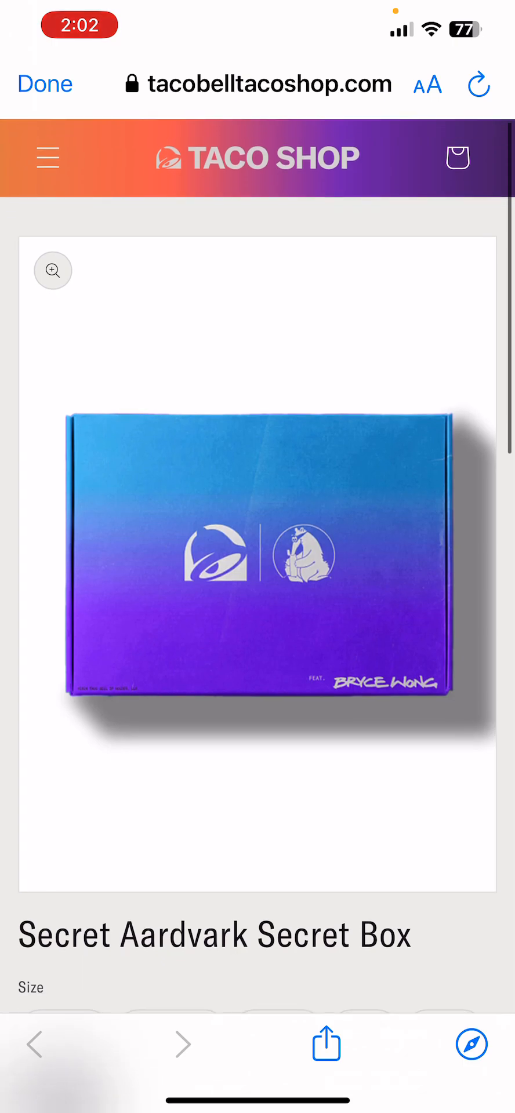
{"action": "scroll", "scroll_direction": "down", "scroll_amount": 3}
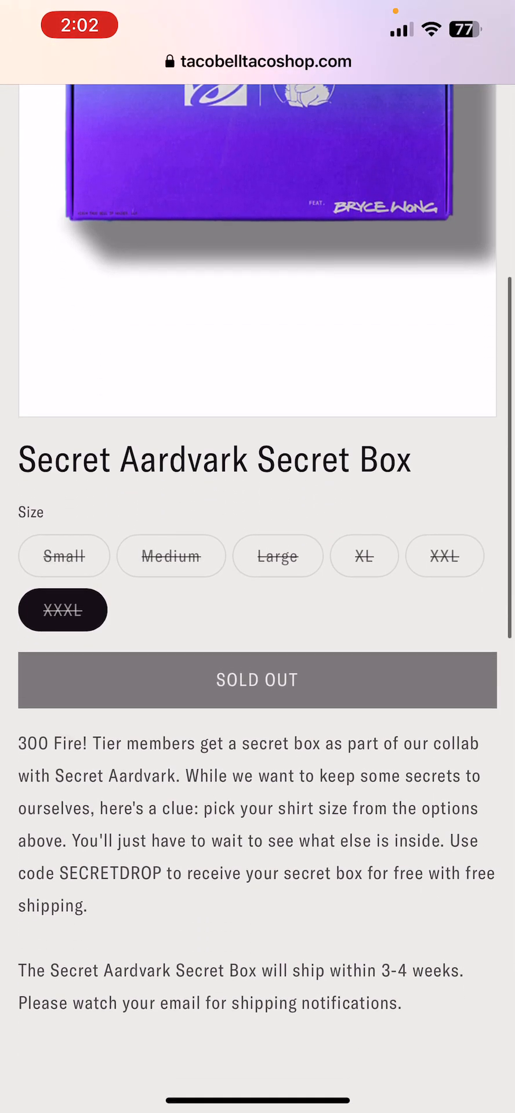
{"action": "scroll", "scroll_direction": "down", "scroll_amount": 3}
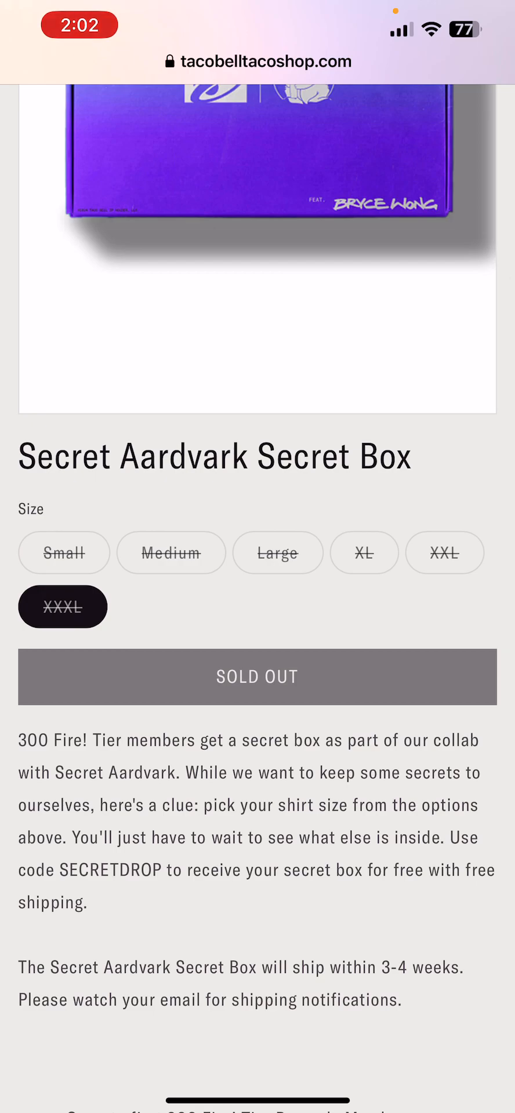